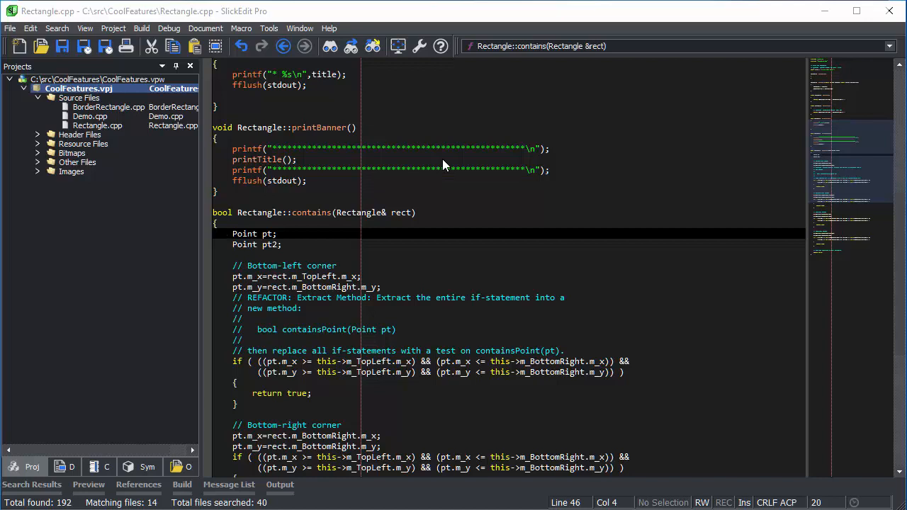
mouse_move(57, 29)
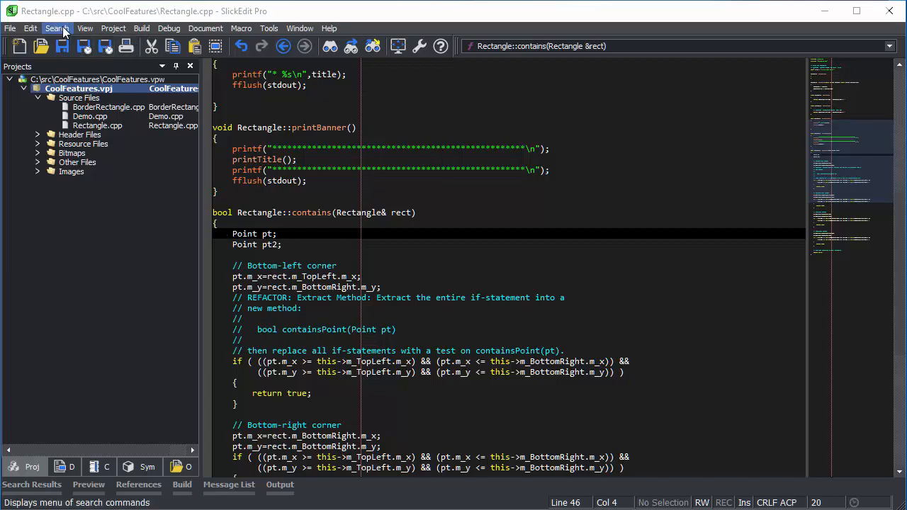
Run a multi-file find over All Files (*.*) with subfolders included.
left_click(57, 28)
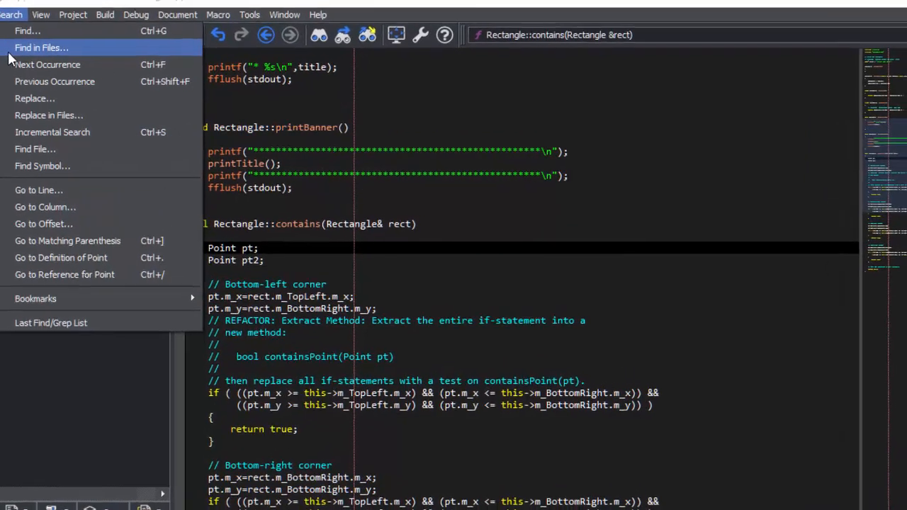
left_click(41, 49)
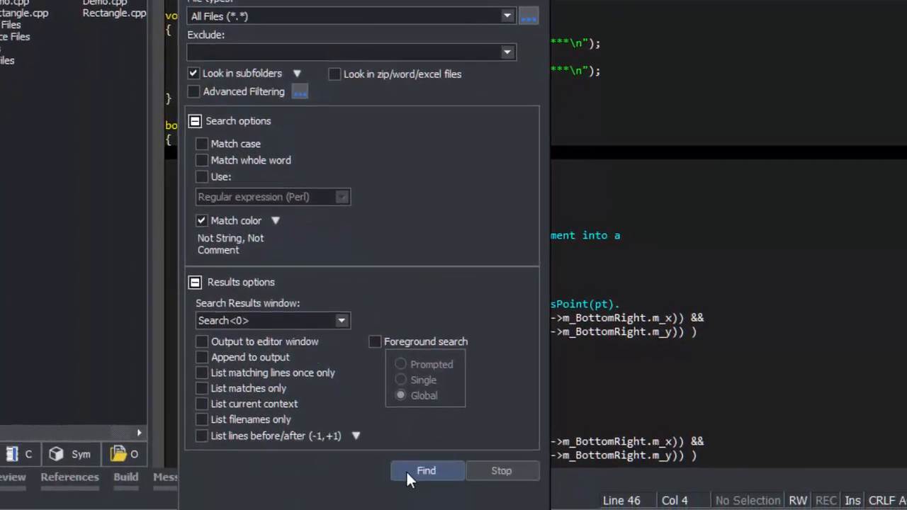
left_click(425, 470)
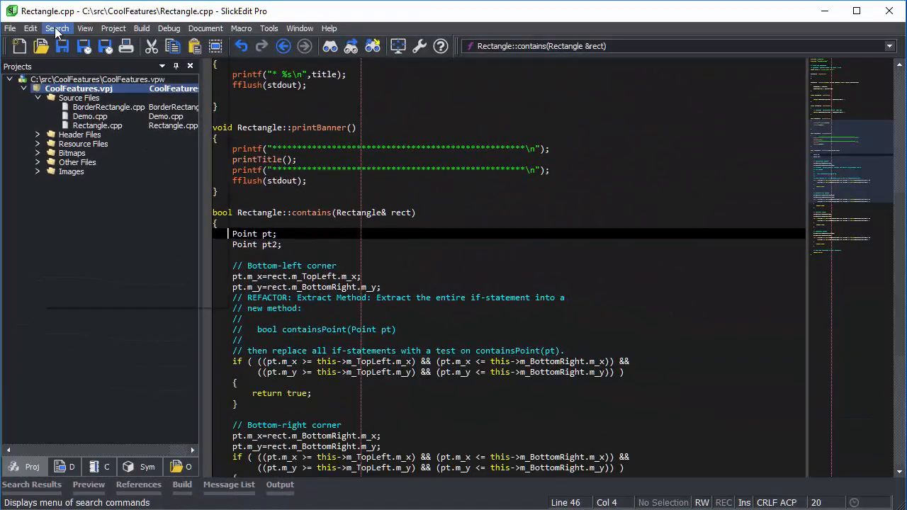
Find 'class' in C:\src\CoolFeatures\ with <Binary Files> excluded.
left_click(57, 29)
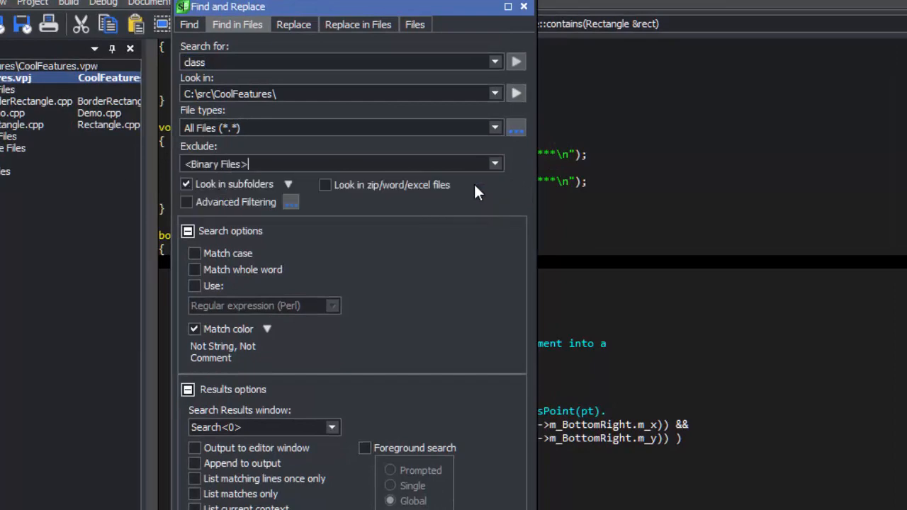
left_click(515, 61)
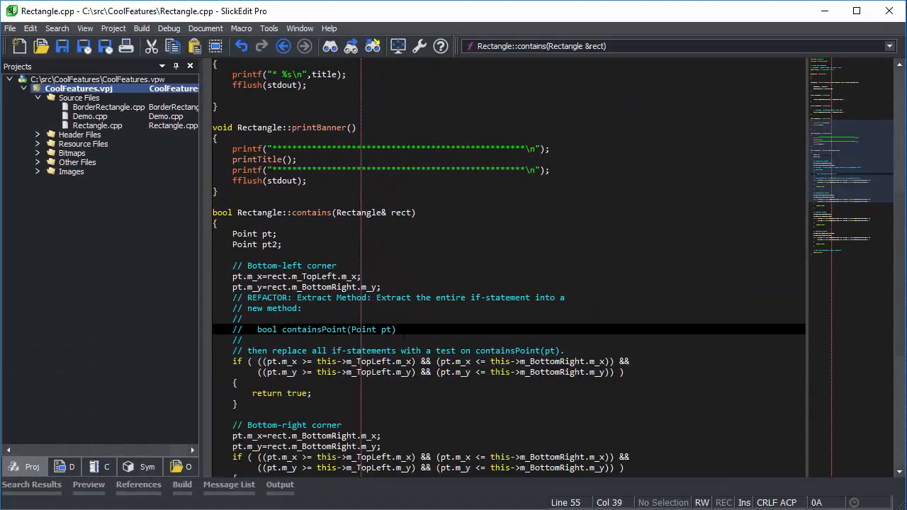
Reach Languages > Binary > General in Options and edit its extensions list.
left_click(400, 328)
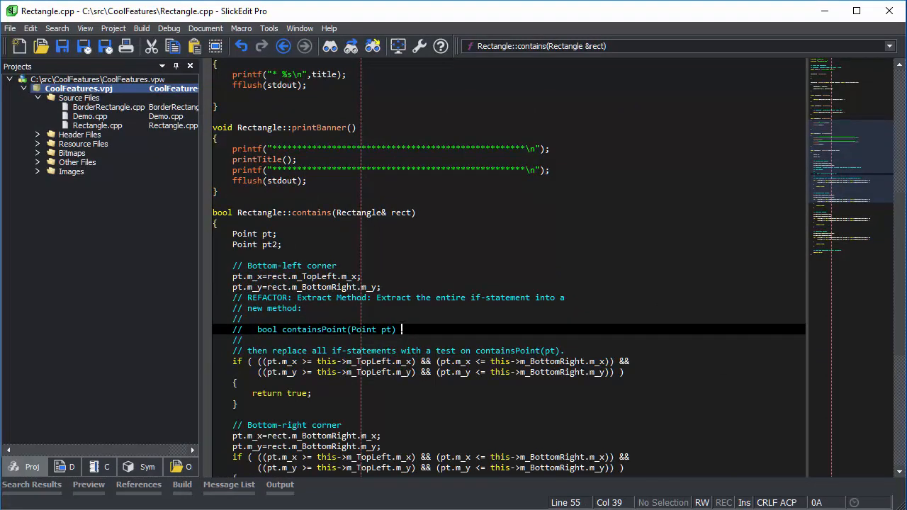
mouse_move(269, 28)
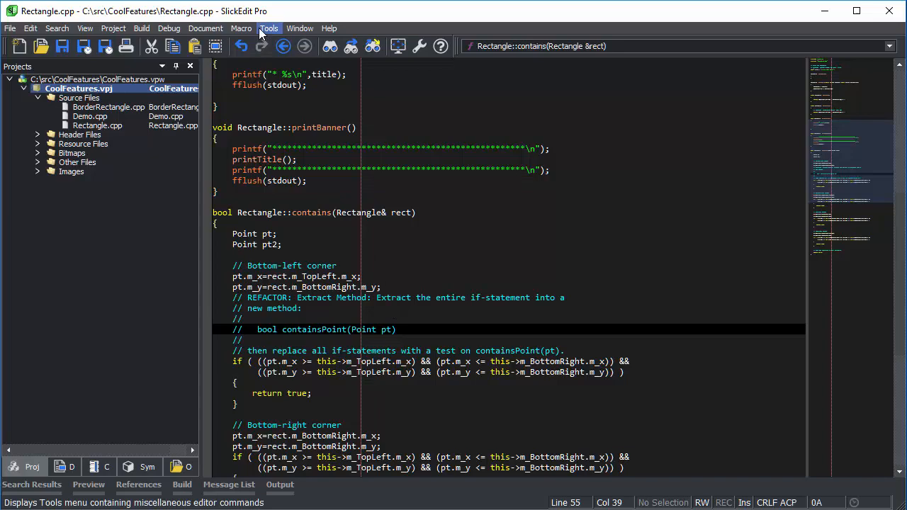
left_click(269, 28)
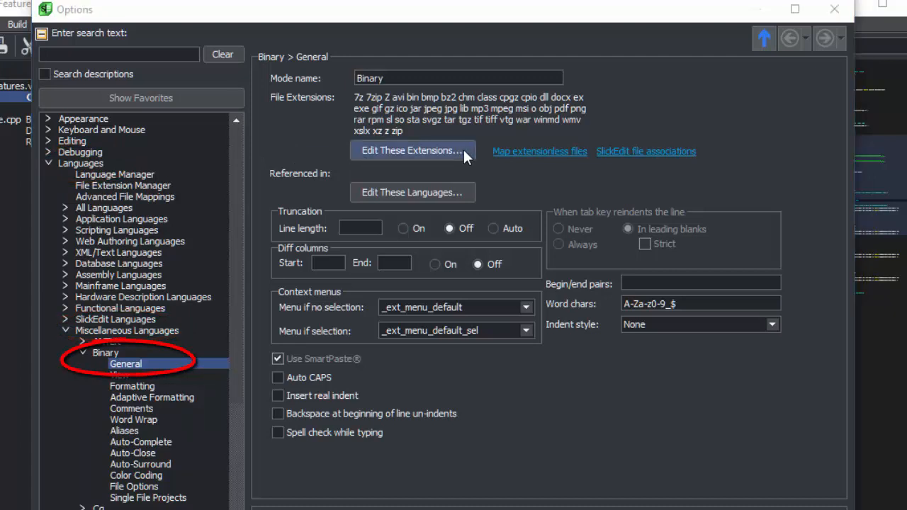
left_click(411, 150)
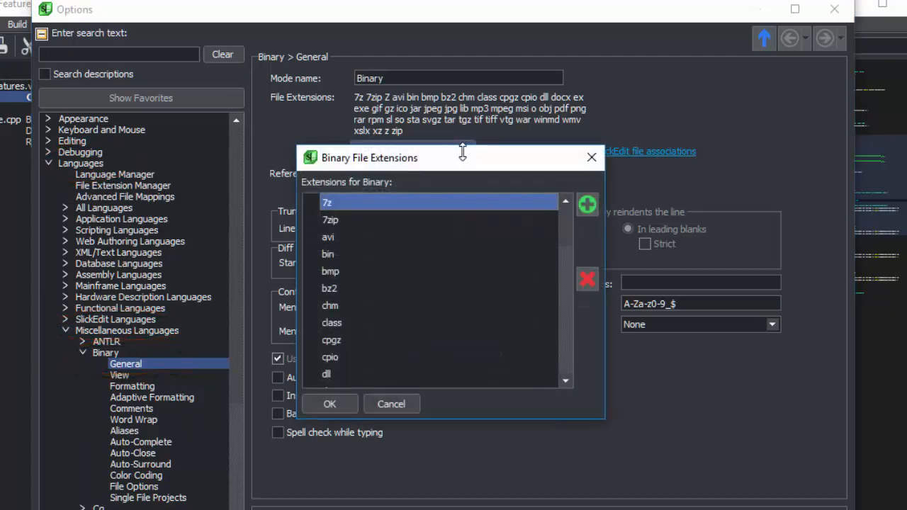